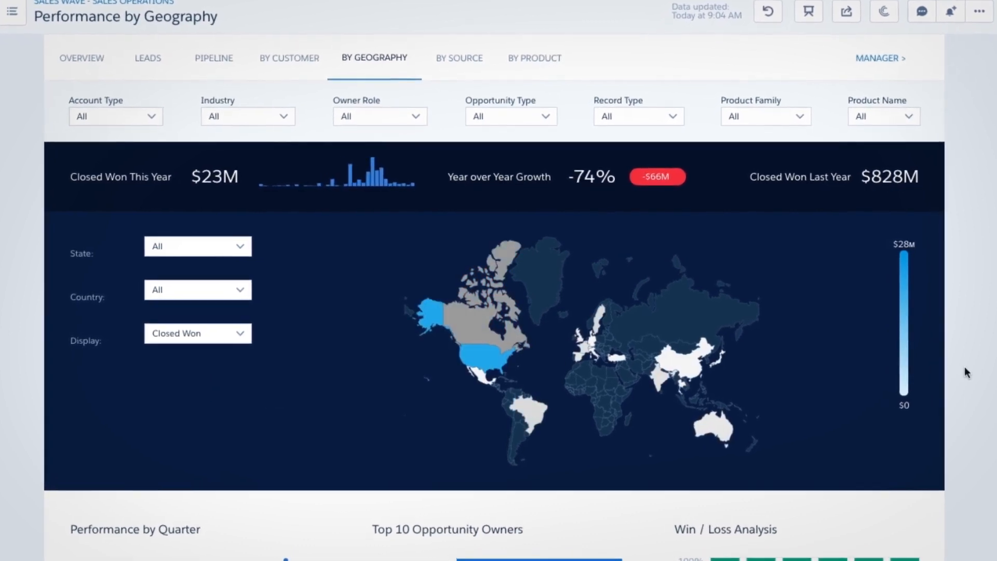
Step: Open the chosen latest case's record and review its Einstein Discovery predicted CSAT, leading causes and segmentation
scroll(down, 3)
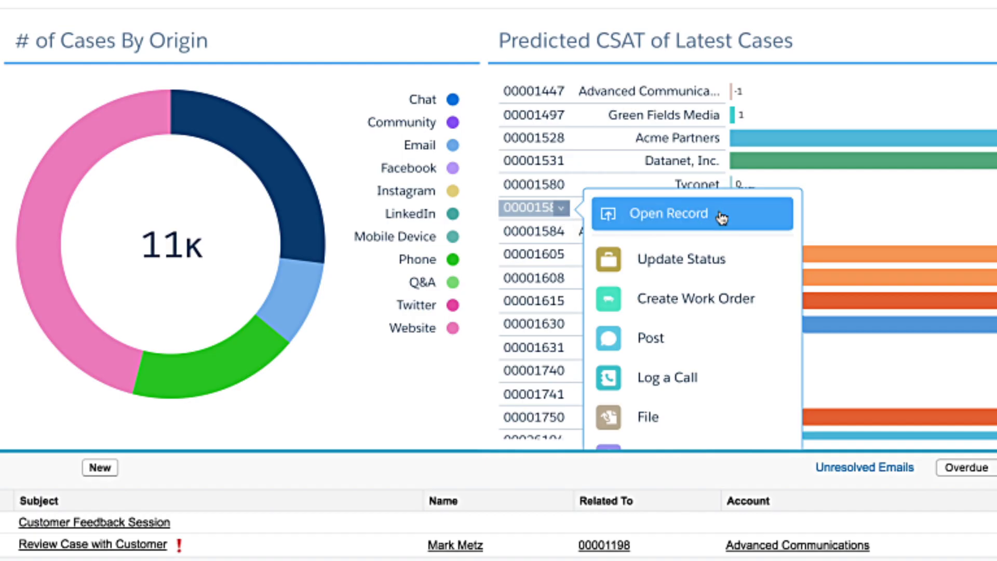
click(690, 214)
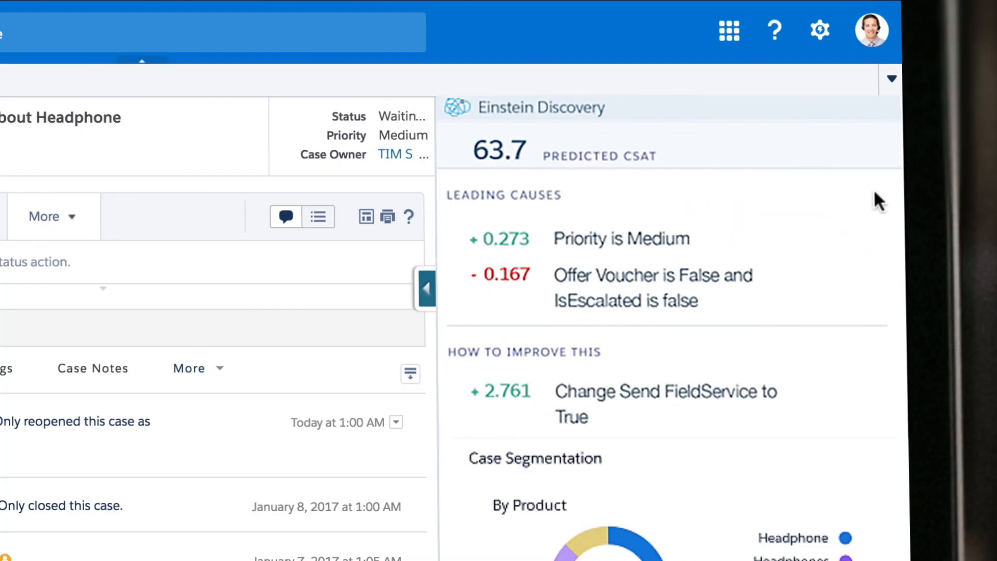
scroll(down, 3)
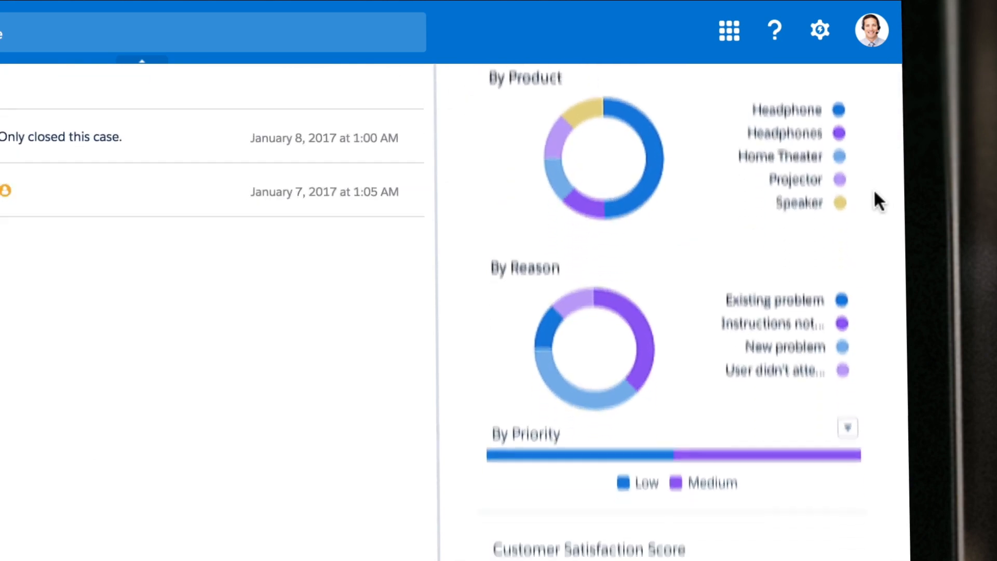
scroll(down, 3)
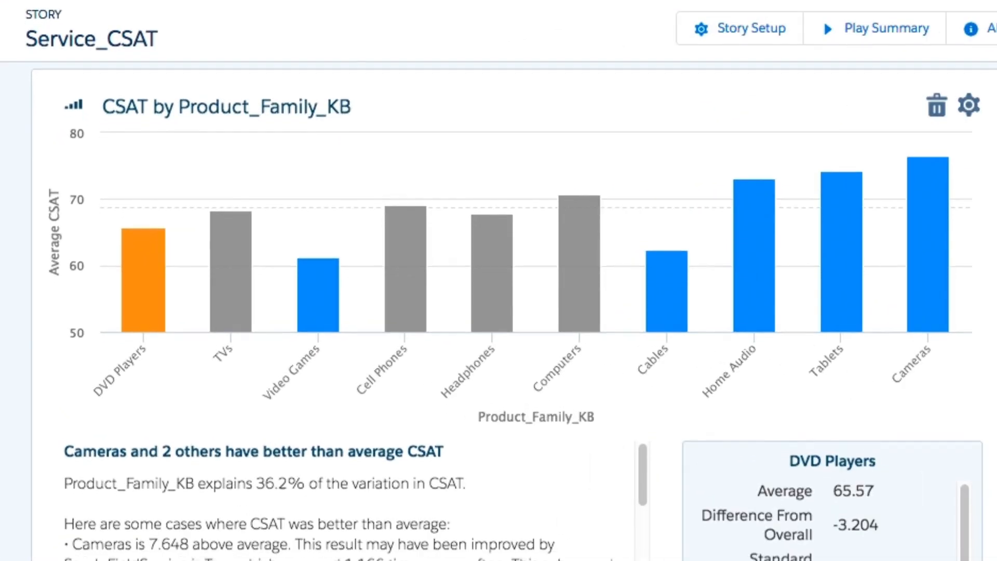
Step: Scroll the Service_CSAT story from CSAT by Product_Family_KB down to the DateClosed 2016/11 comparison
scroll(down, 3)
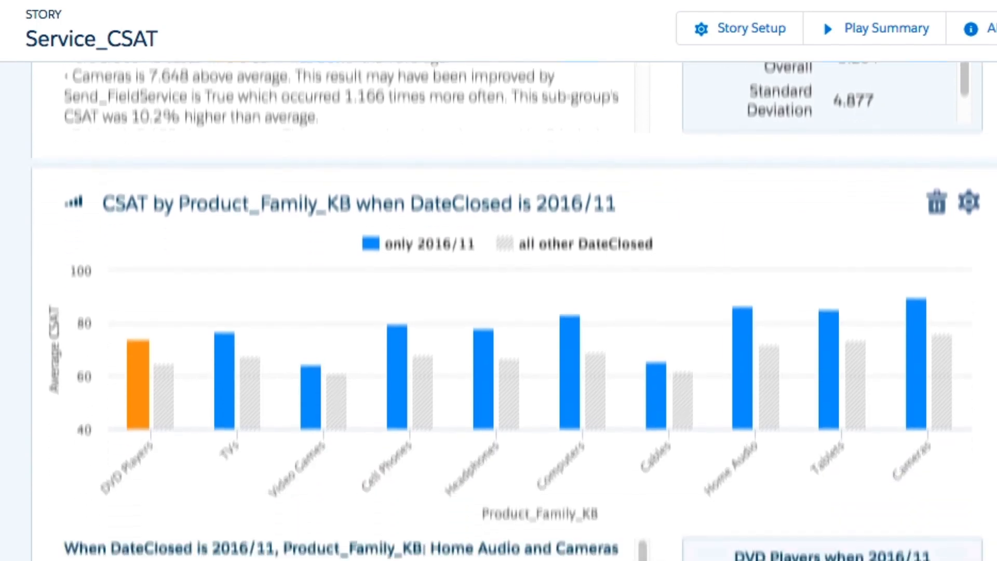